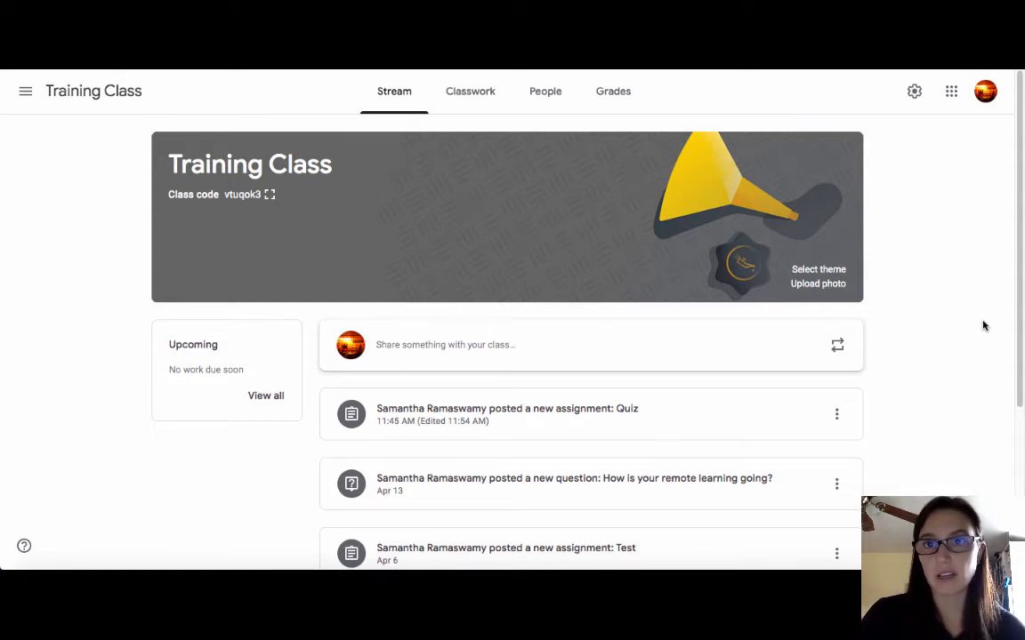
mouse_move(936, 366)
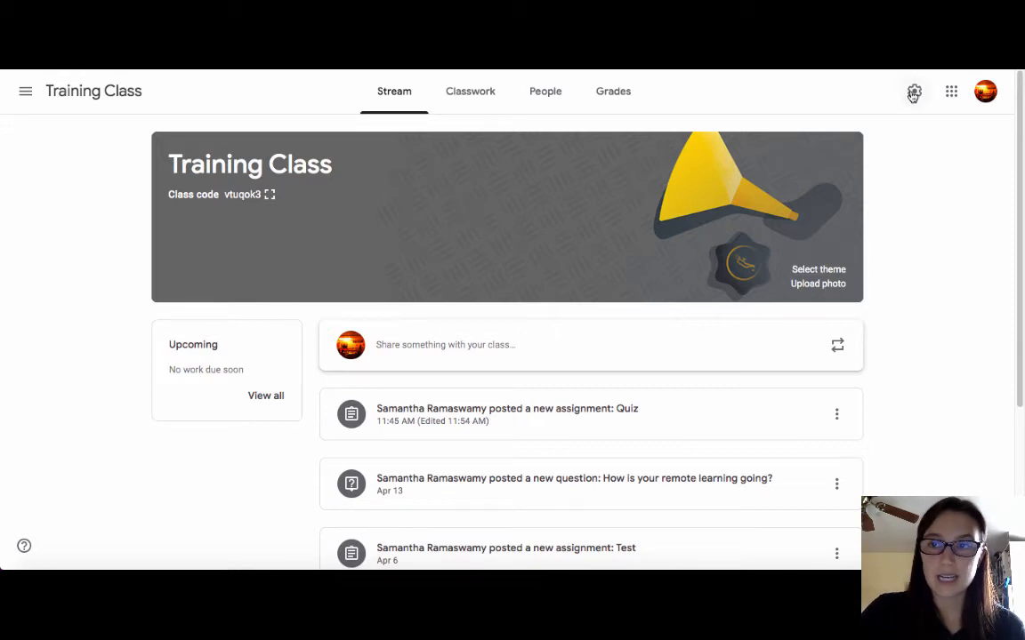
- Switch on 'Visible to students' for the Meet link in the Training Class settings
left_click(915, 92)
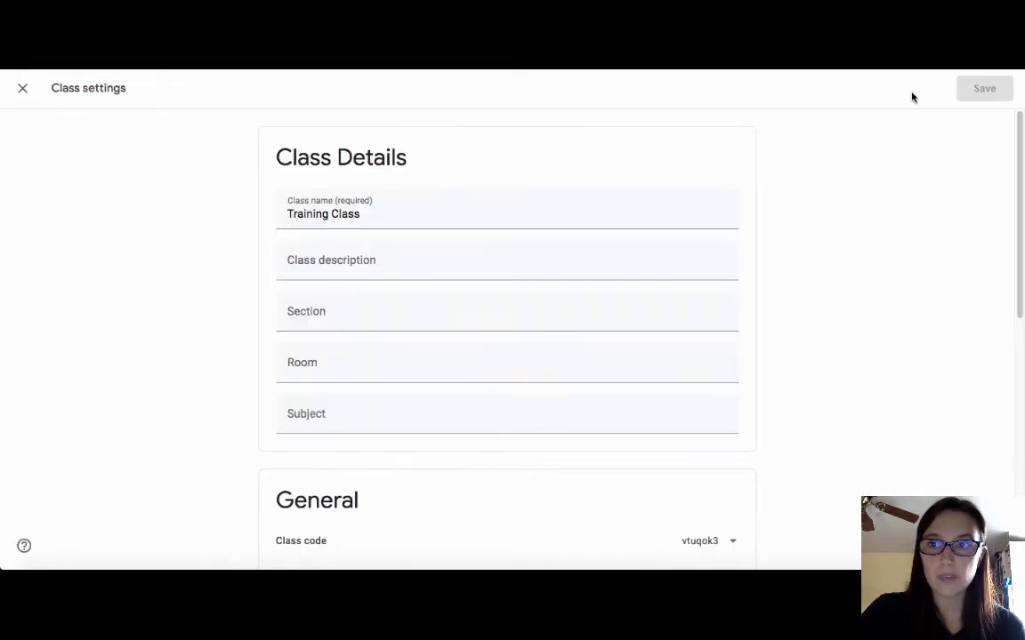
scroll("down", 3)
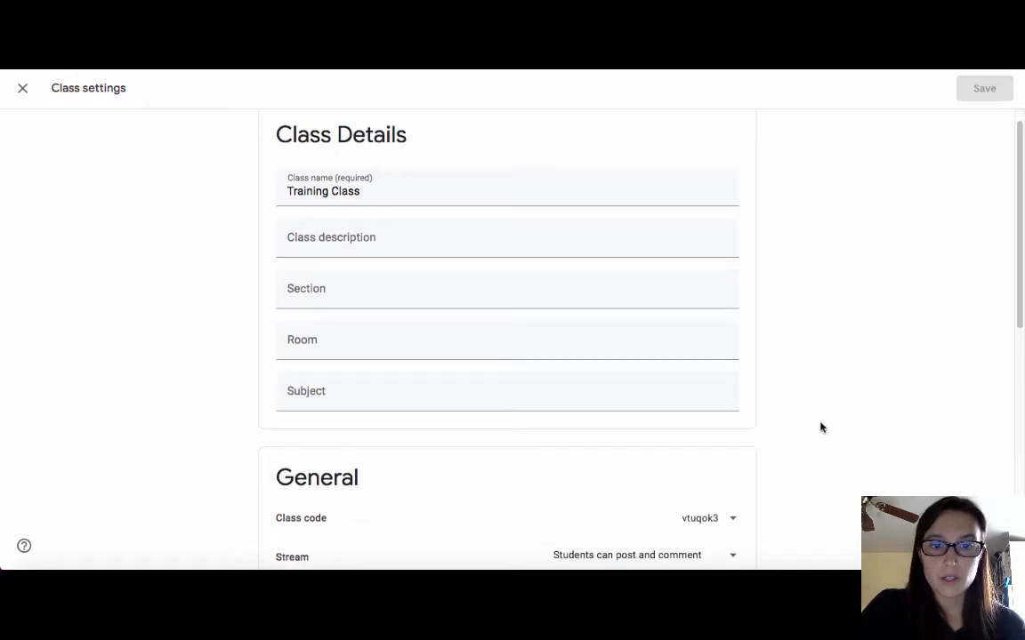
scroll("down", 3)
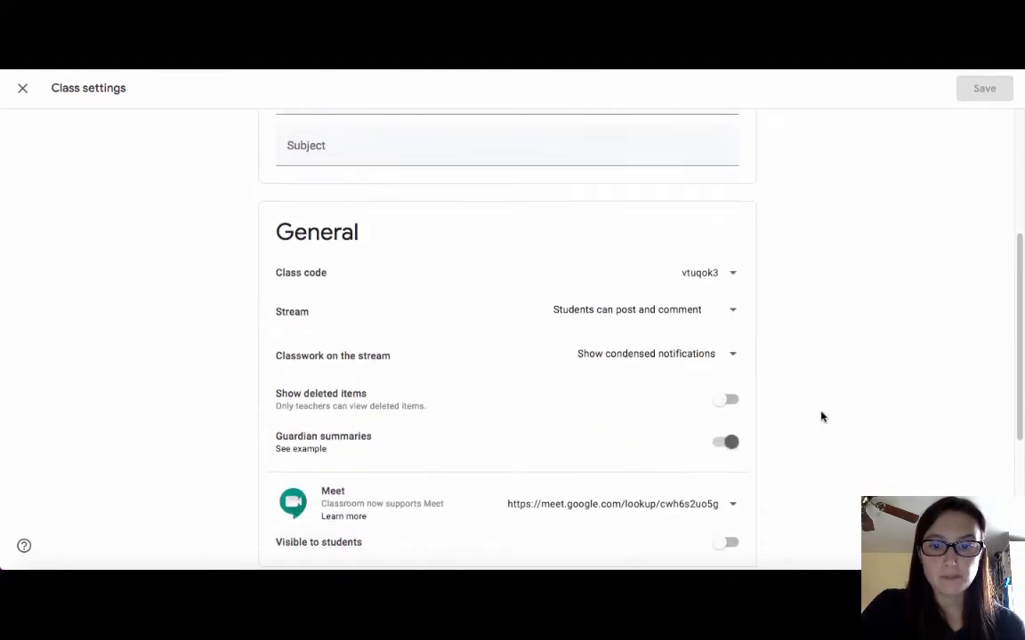
scroll("down", 3)
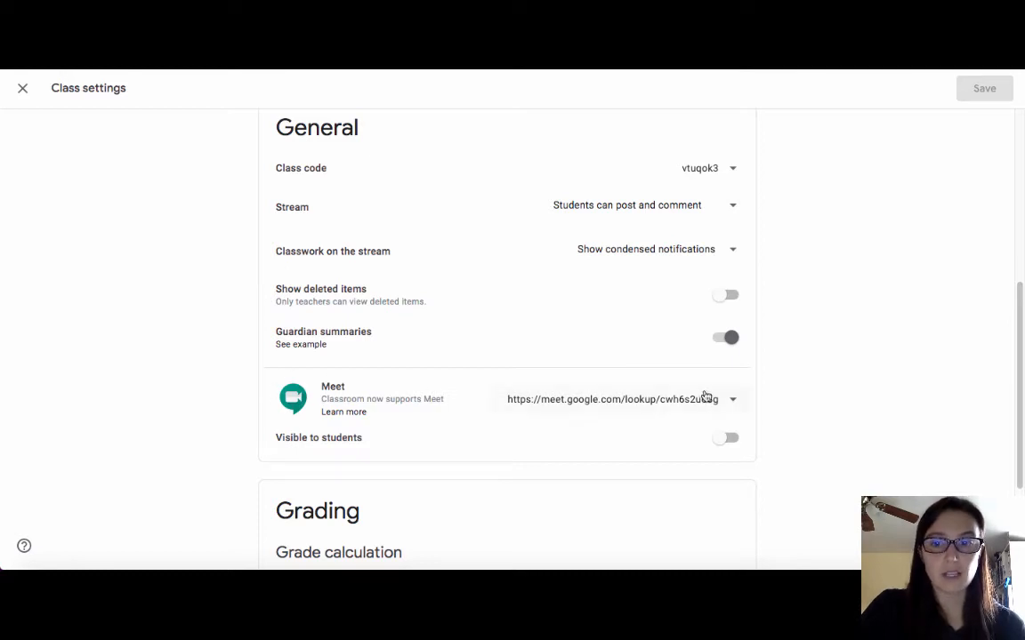
mouse_move(623, 406)
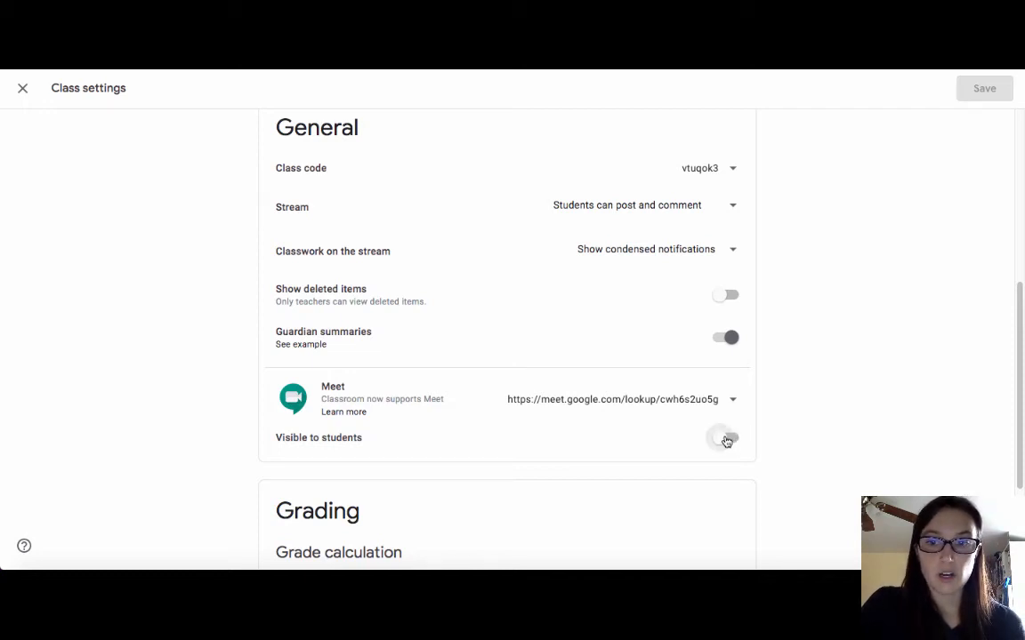
left_click(725, 437)
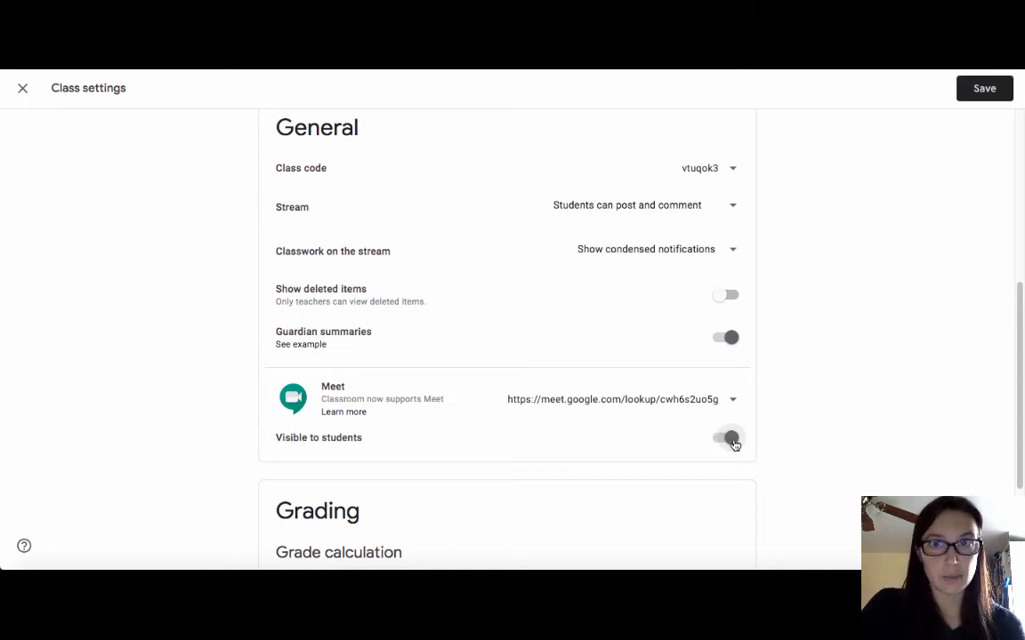
left_click(725, 438)
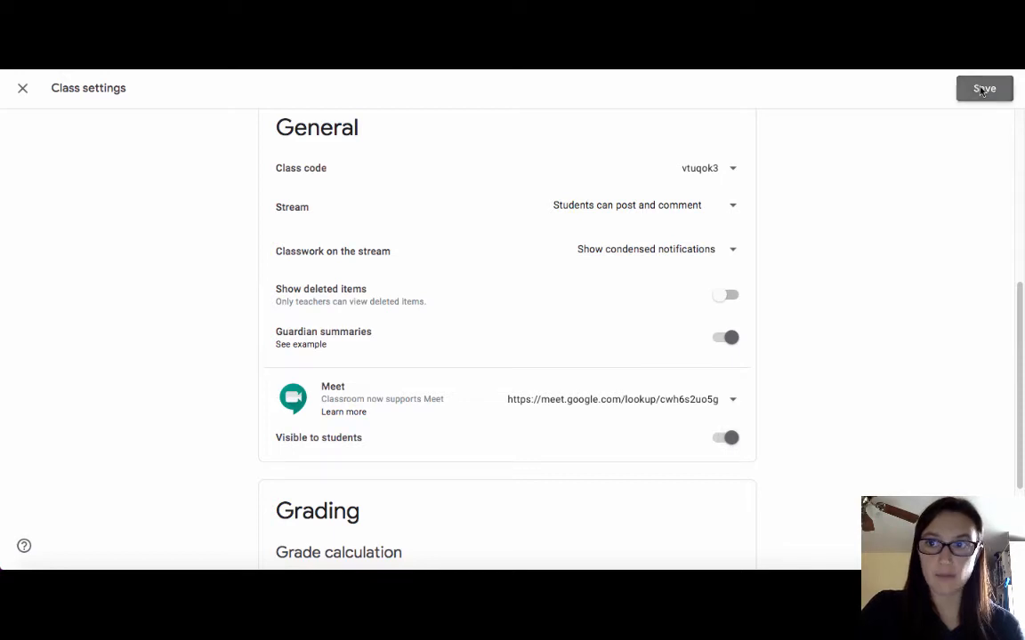
- Save the class settings and return to the Stream showing the Meet link
left_click(984, 89)
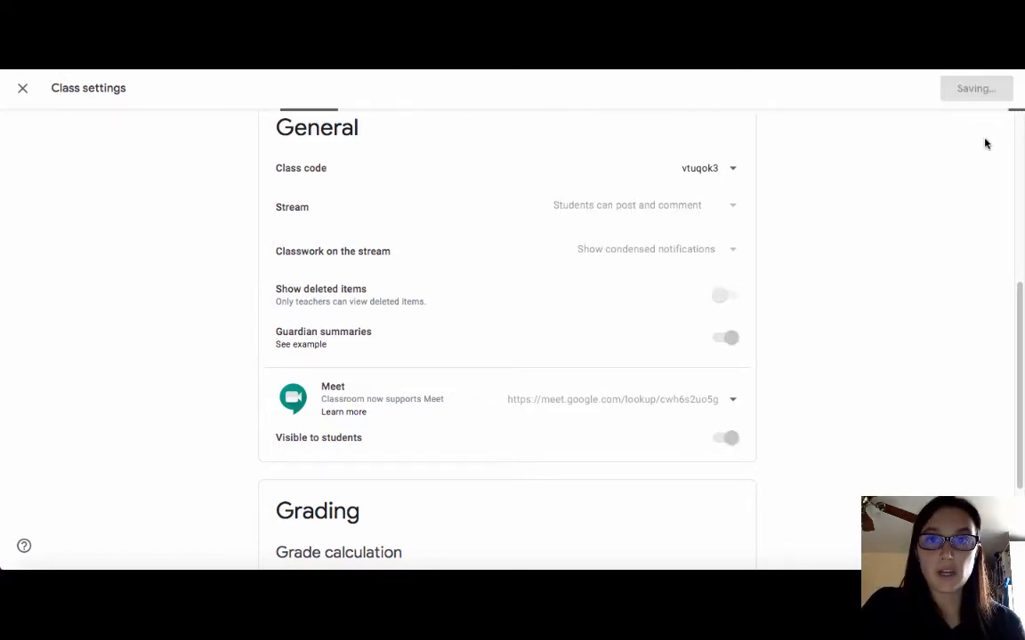
left_click(21, 89)
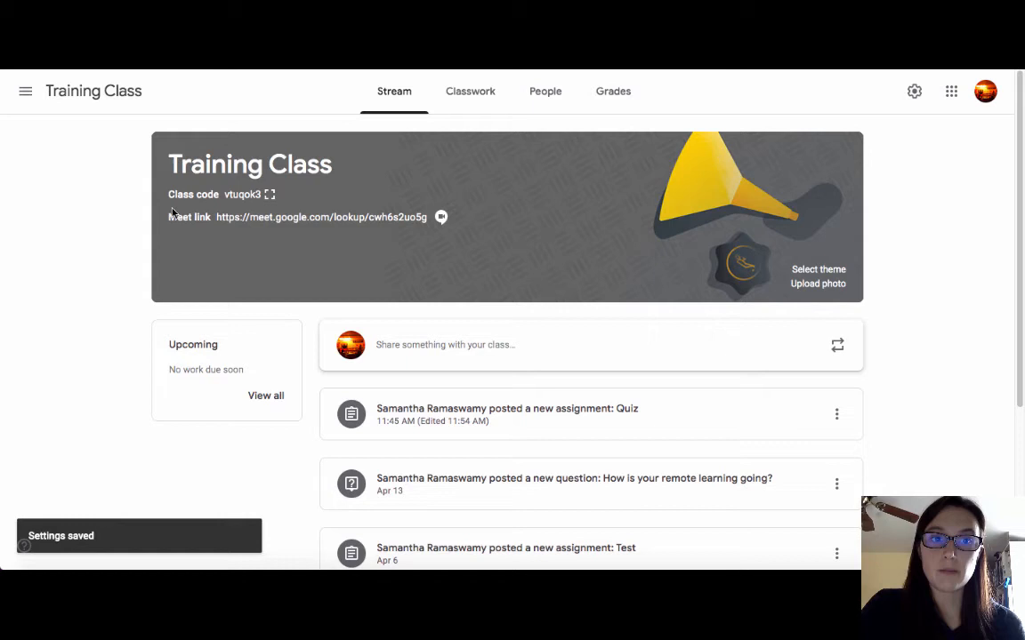
mouse_move(229, 213)
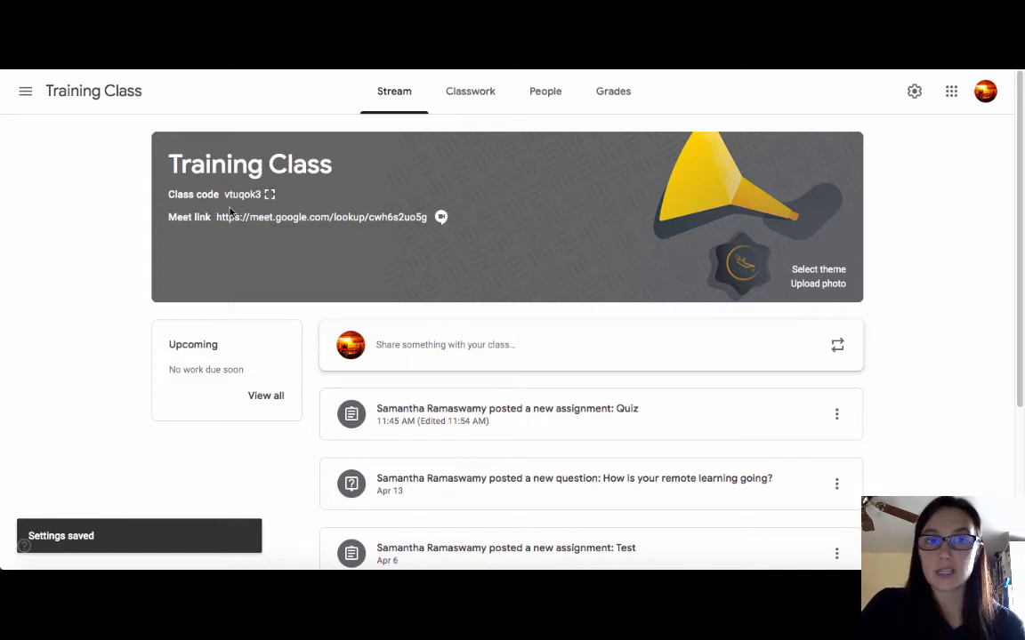
mouse_move(306, 221)
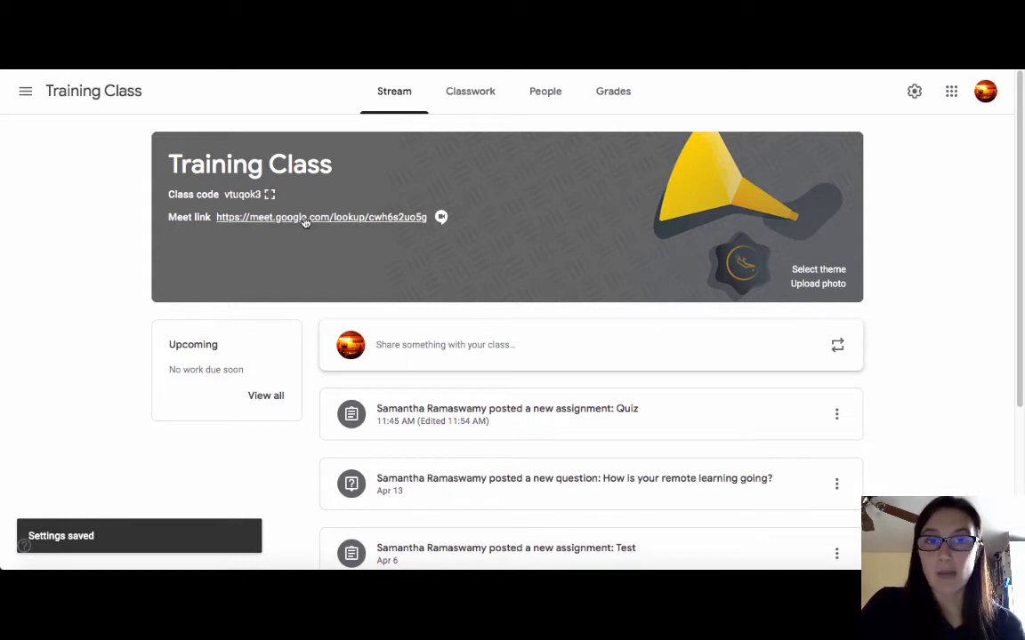
mouse_move(327, 235)
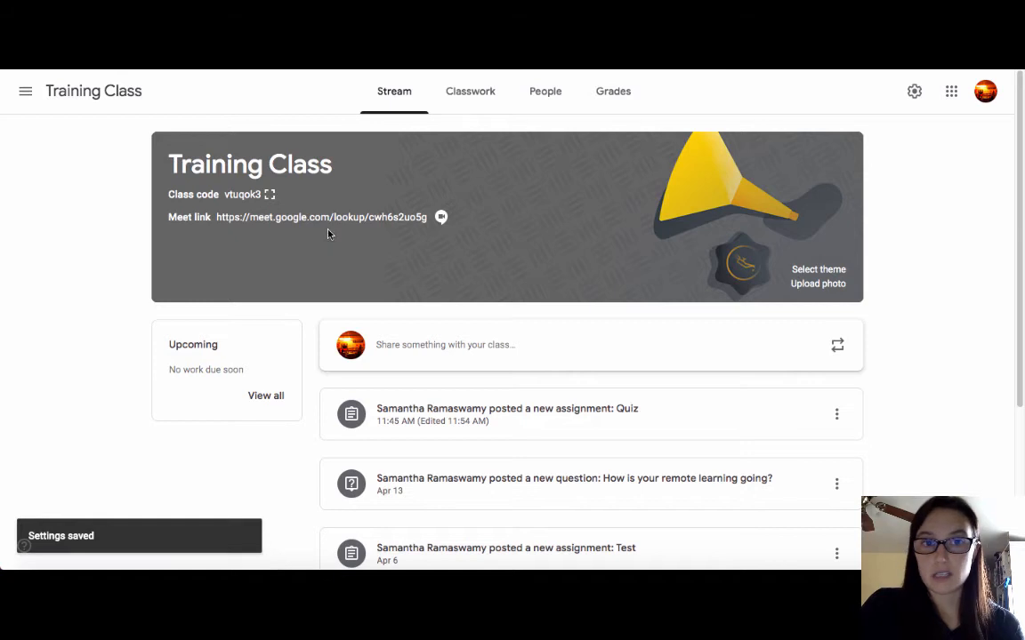
mouse_move(345, 227)
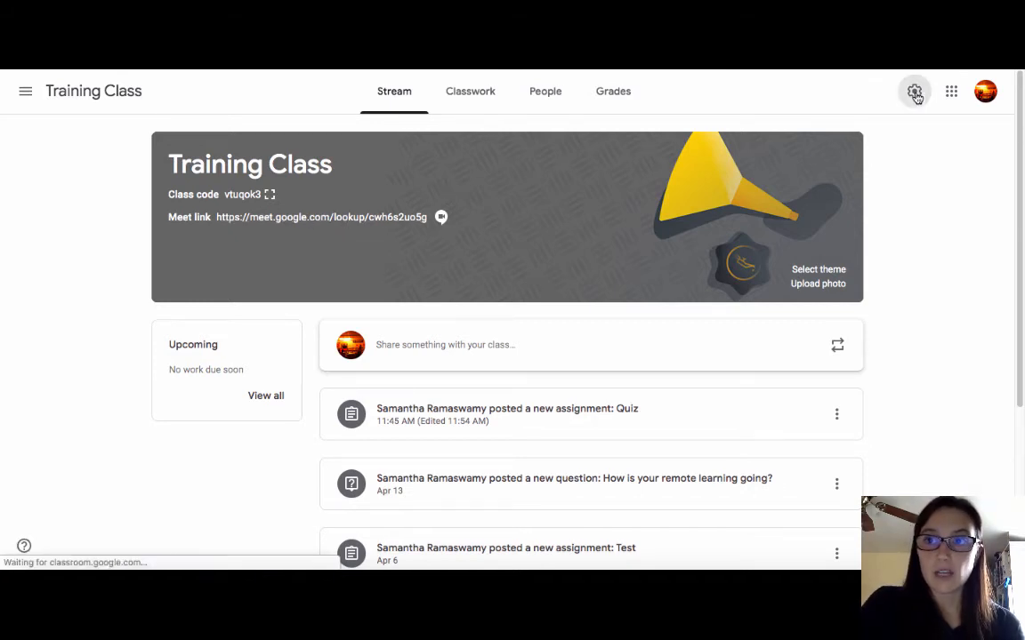
left_click(914, 90)
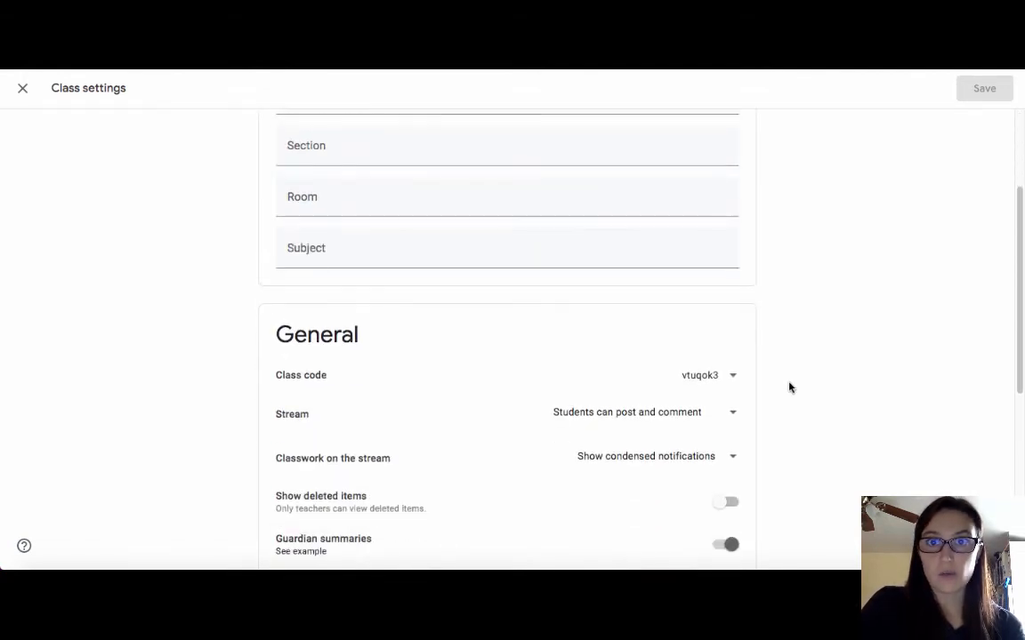
- Switch off 'Visible to students' for the Meet link in the class settings
scroll("down", 3)
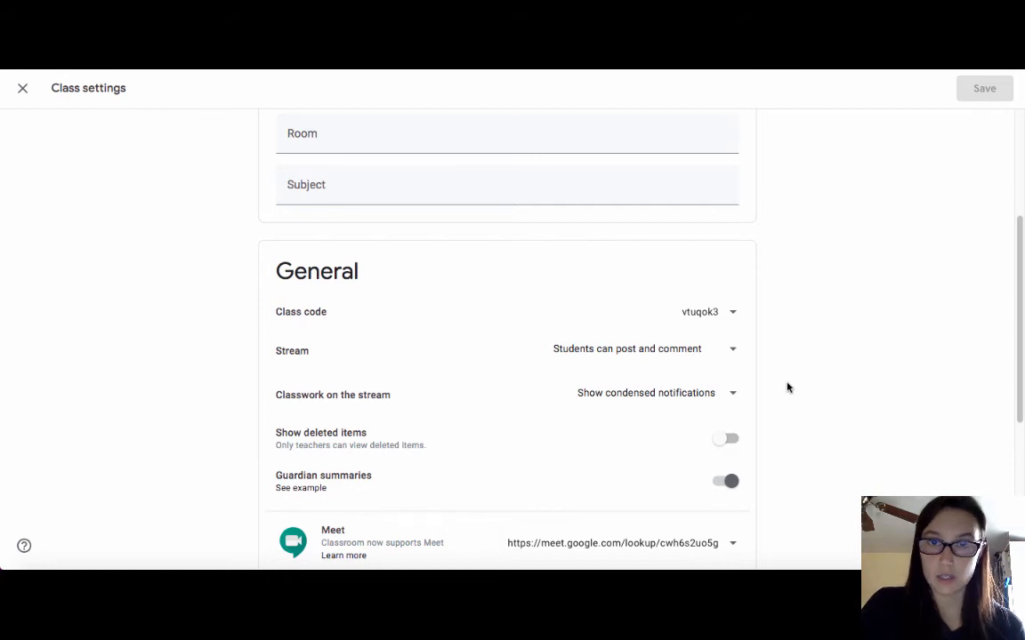
scroll("down", 3)
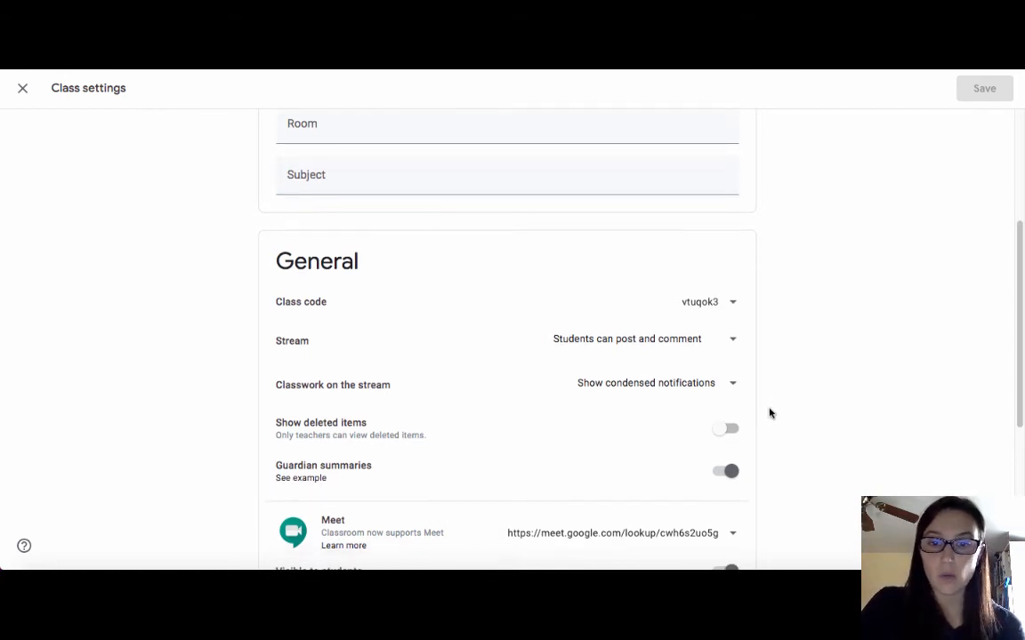
scroll("down", 3)
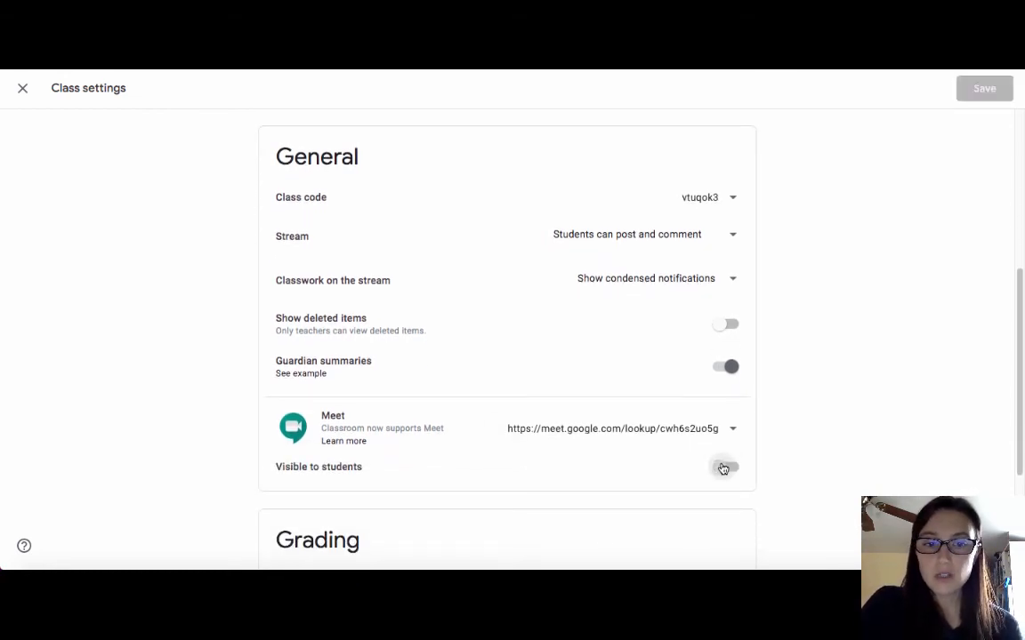
left_click(724, 466)
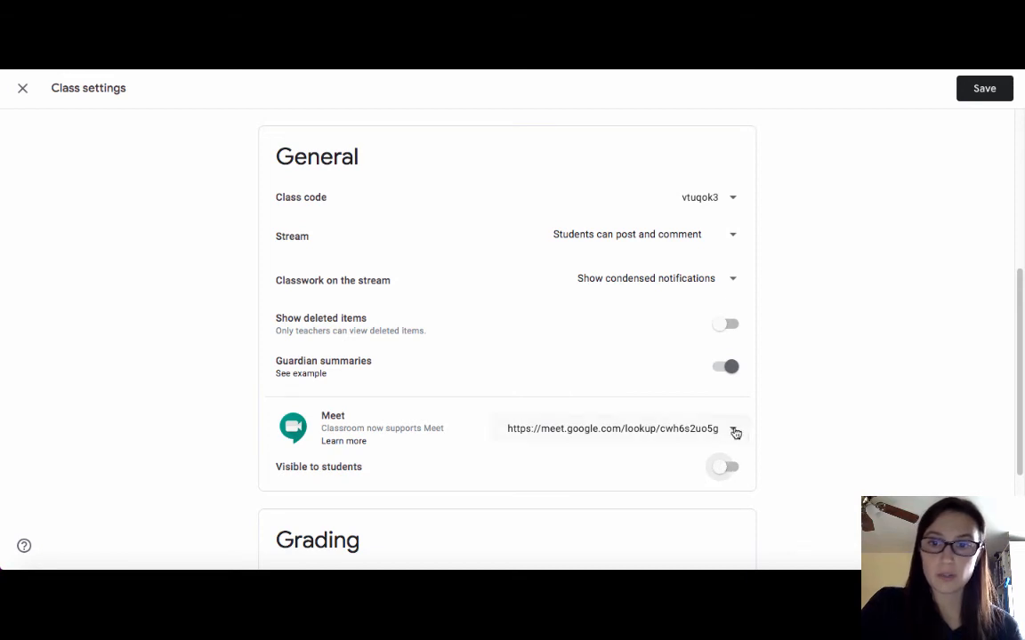
- Reset the Training Class Meet link to a newly generated one, keeping it hidden
left_click(733, 429)
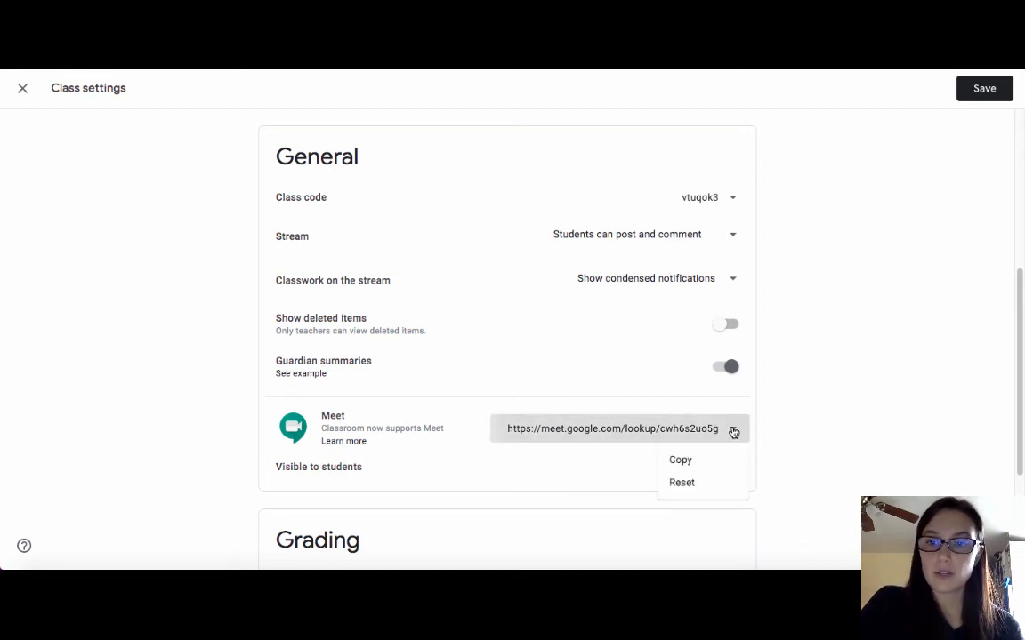
mouse_move(681, 482)
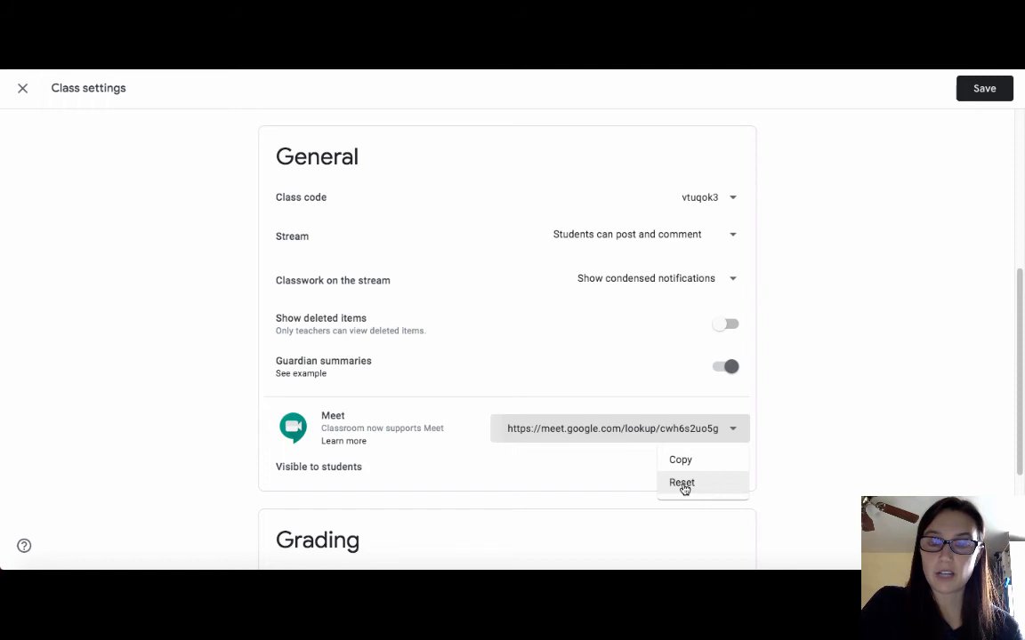
left_click(682, 482)
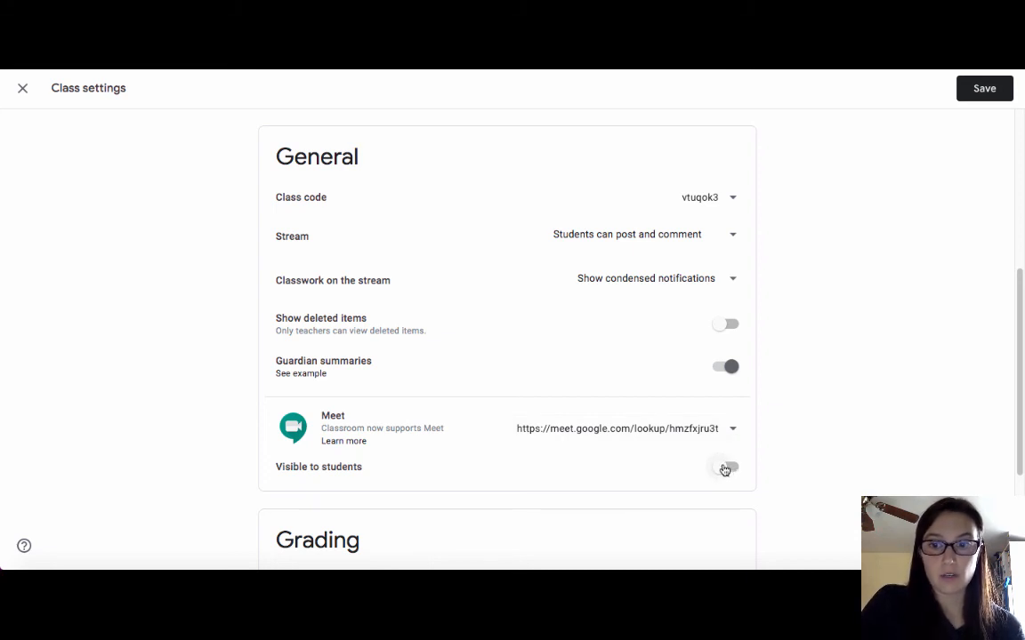
left_click(724, 470)
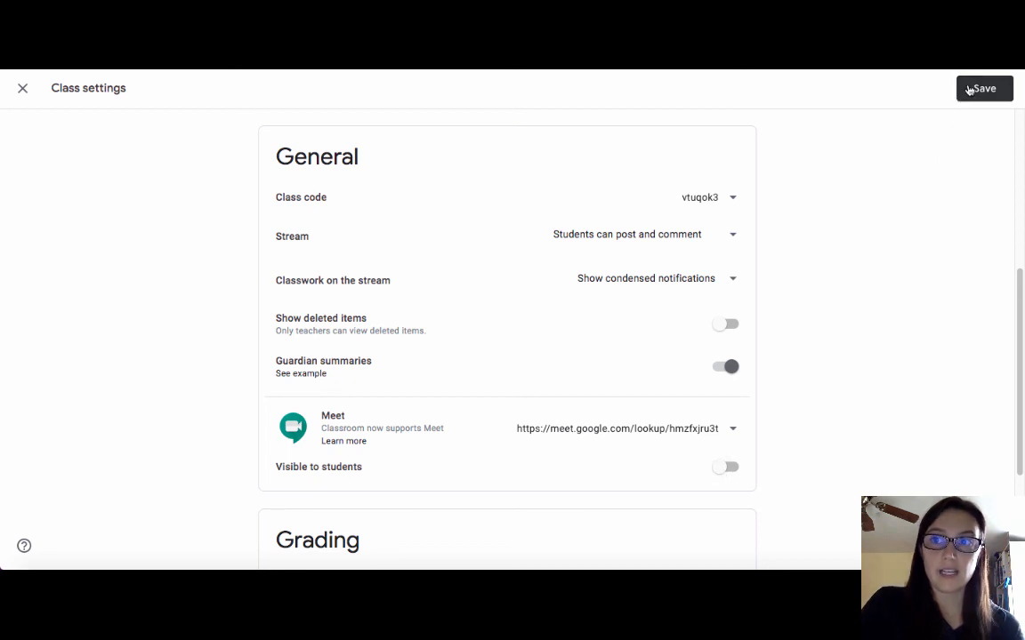